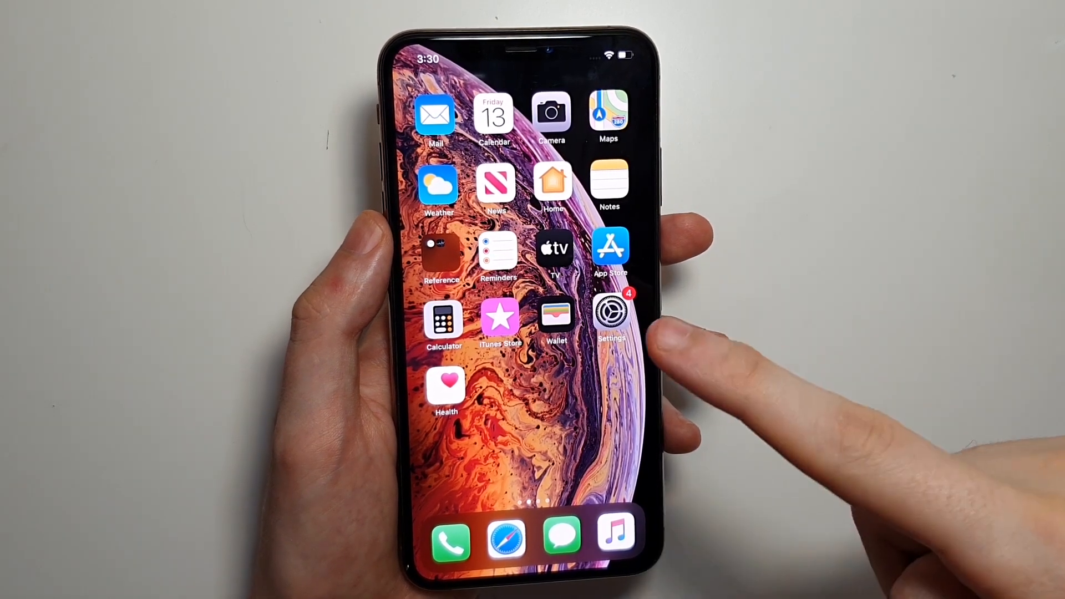
Expand the Control Center brightness slider to reveal its extra display options.
left_click(610, 313)
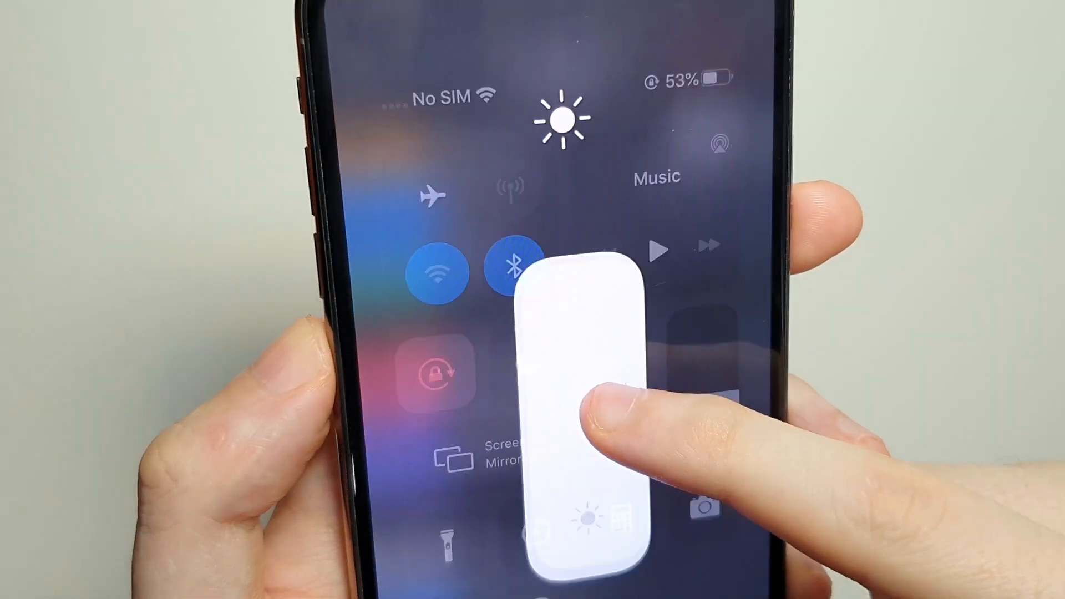
left_click(578, 408)
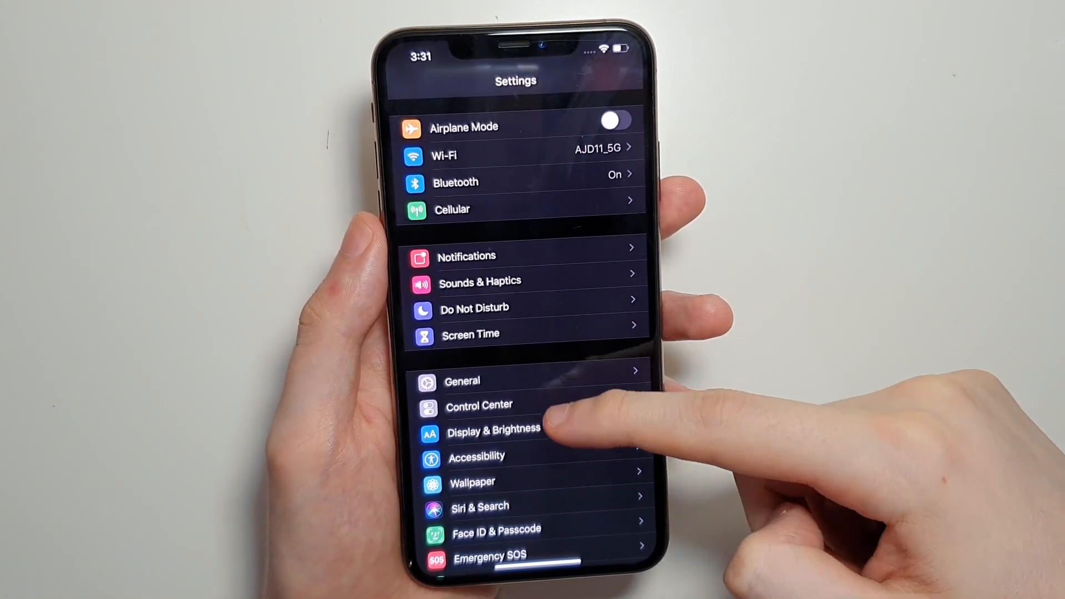
Scroll the Settings list down to Battery and open it.
scroll("down", 3)
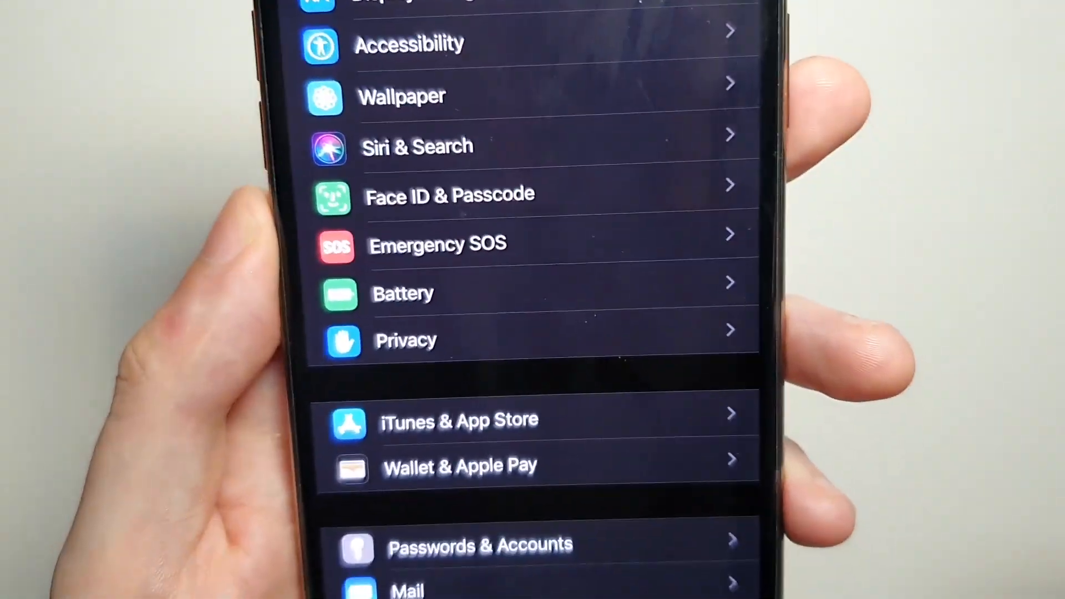
left_click(403, 293)
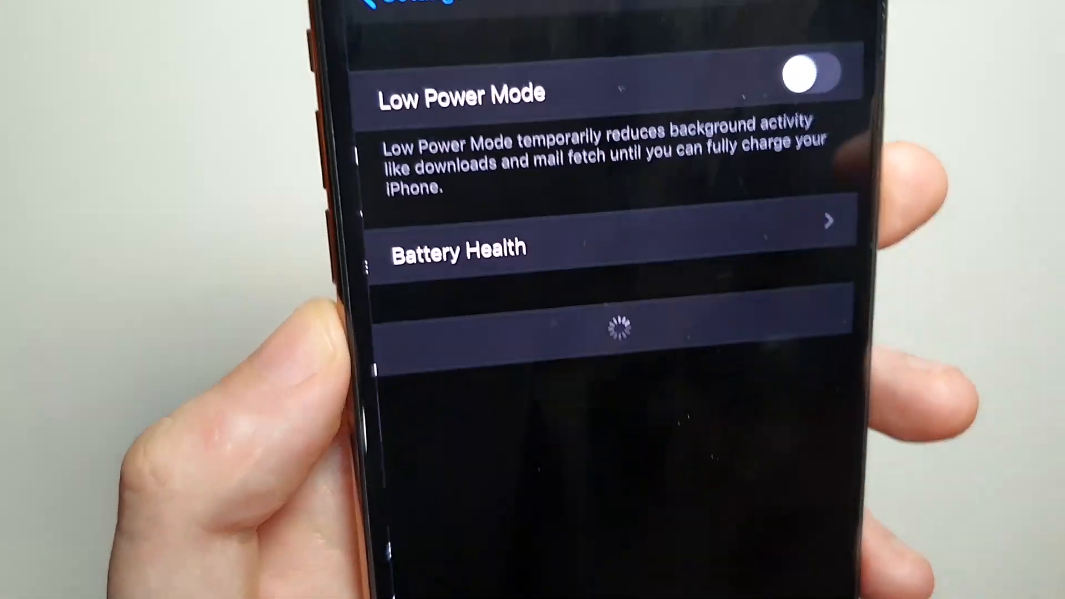